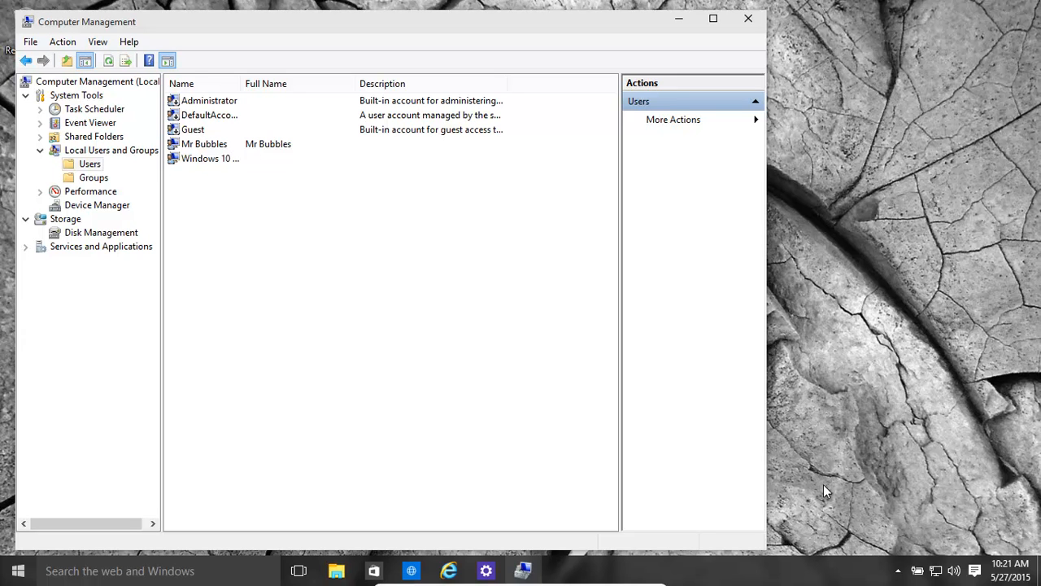
pyautogui.moveTo(467, 32)
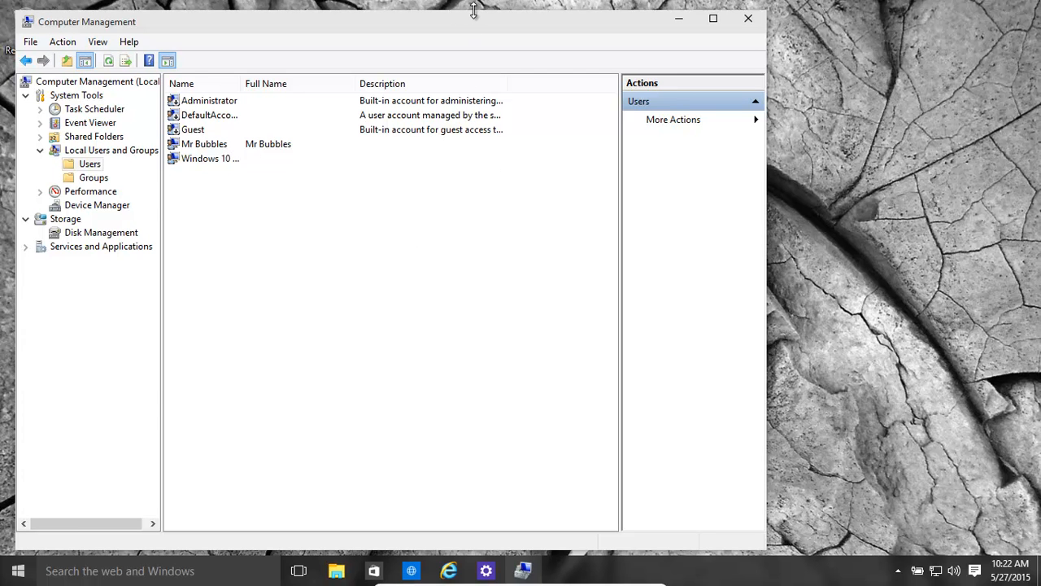
pyautogui.moveTo(272, 185)
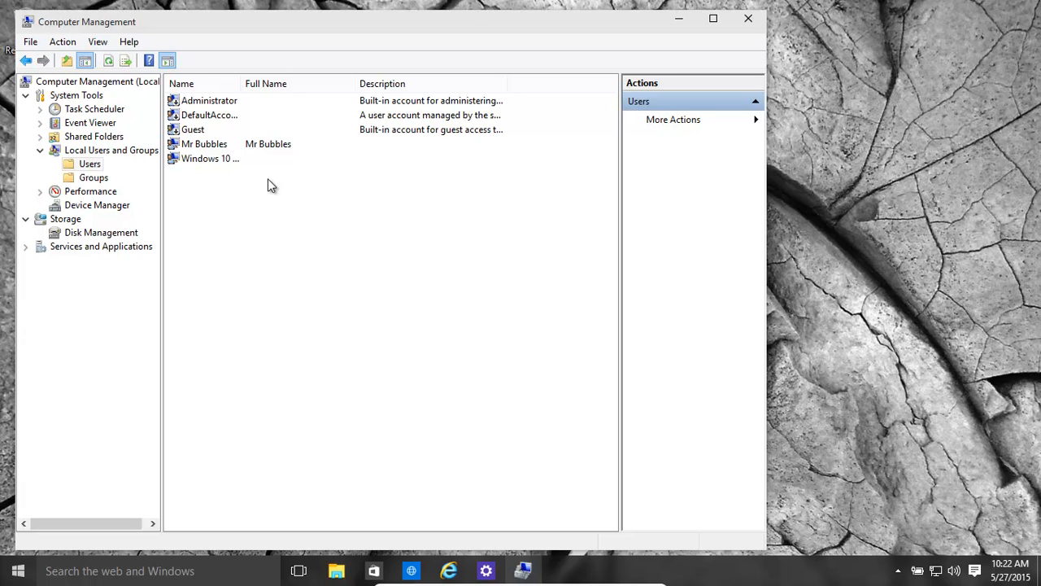
# - Search 'compm' from the Start menu to locate Computer Management
pyautogui.click(193, 129)
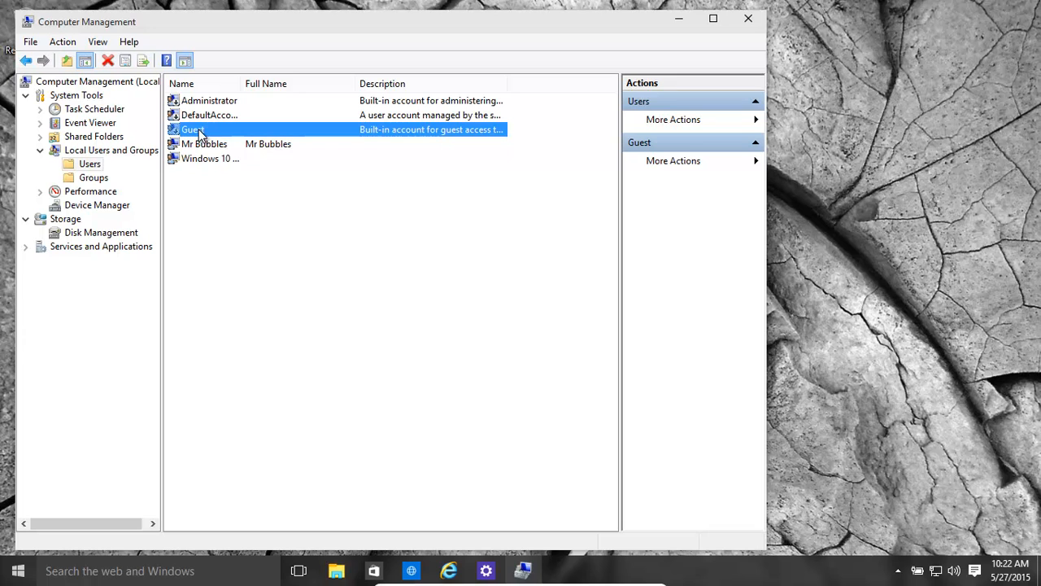
pyautogui.moveTo(939, 439)
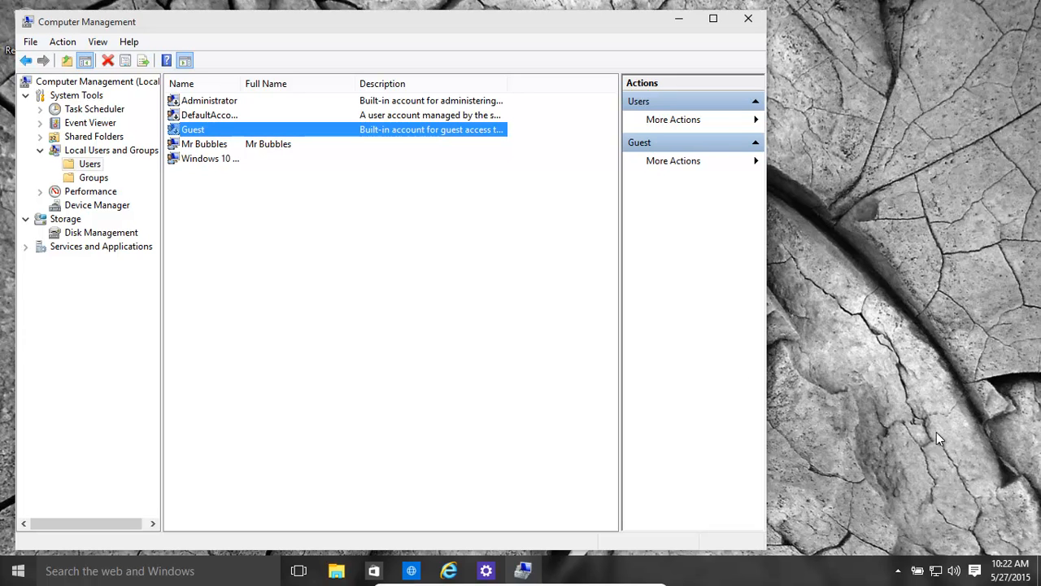
pyautogui.moveTo(807, 365)
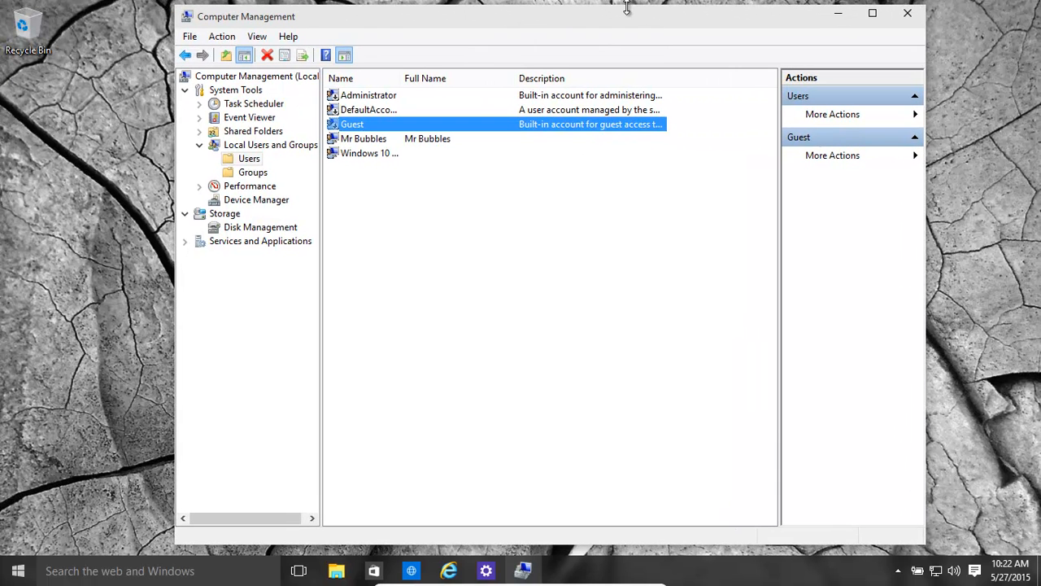
pyautogui.moveTo(451, 250)
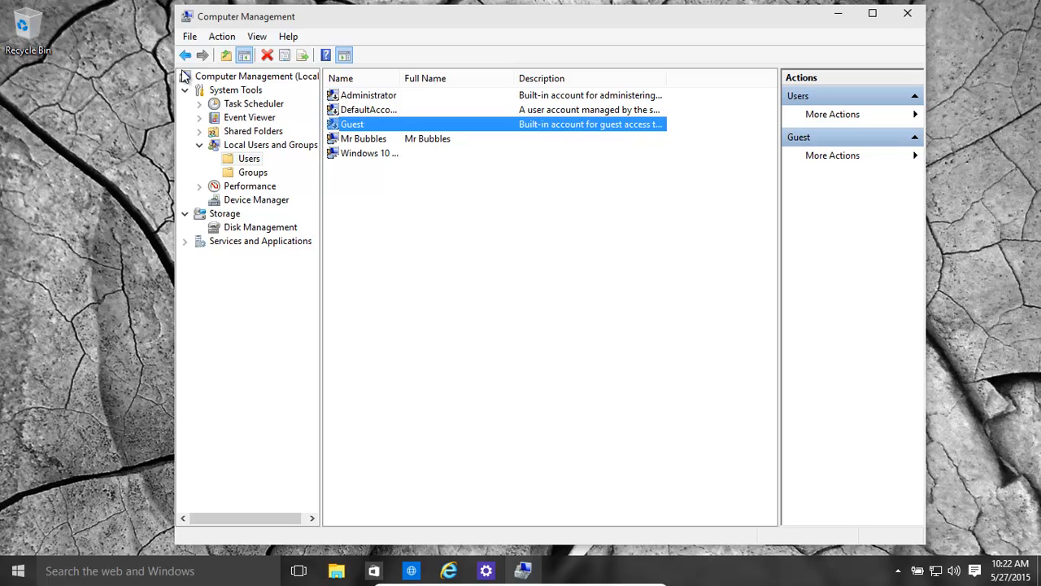
pyautogui.click(18, 570)
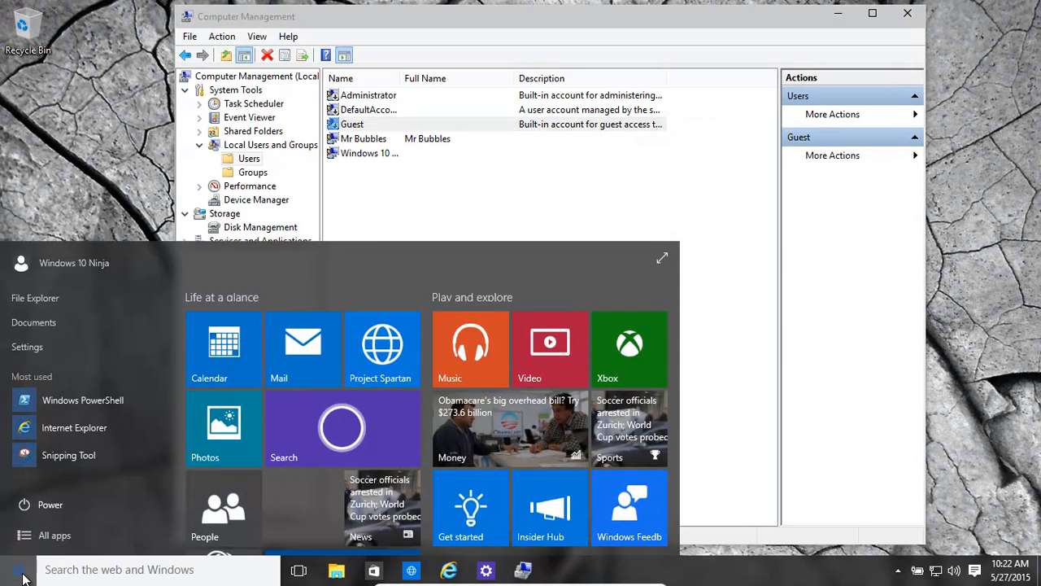
pyautogui.write('compmg')
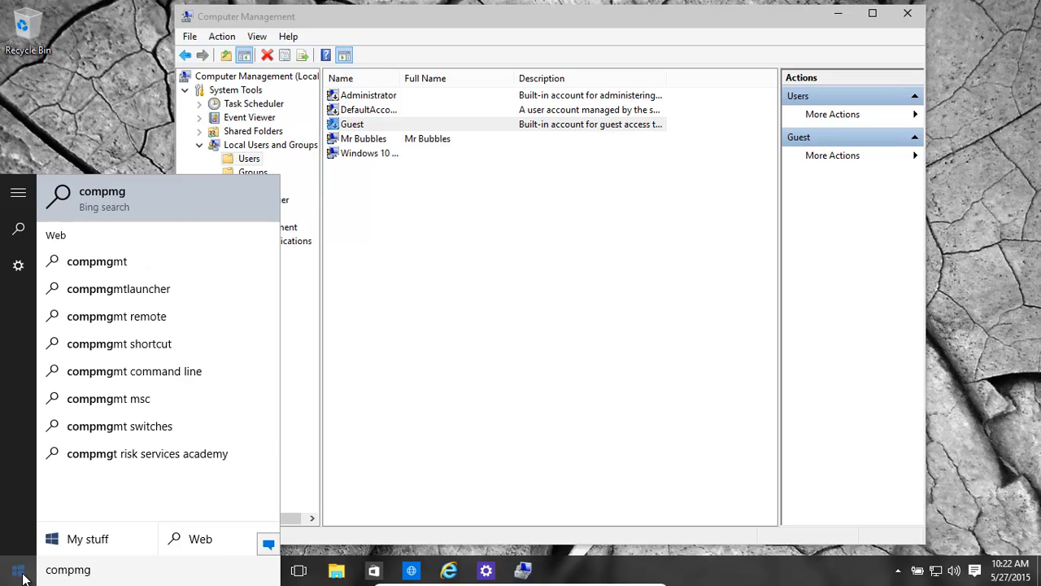
pyautogui.write('mt.msc')
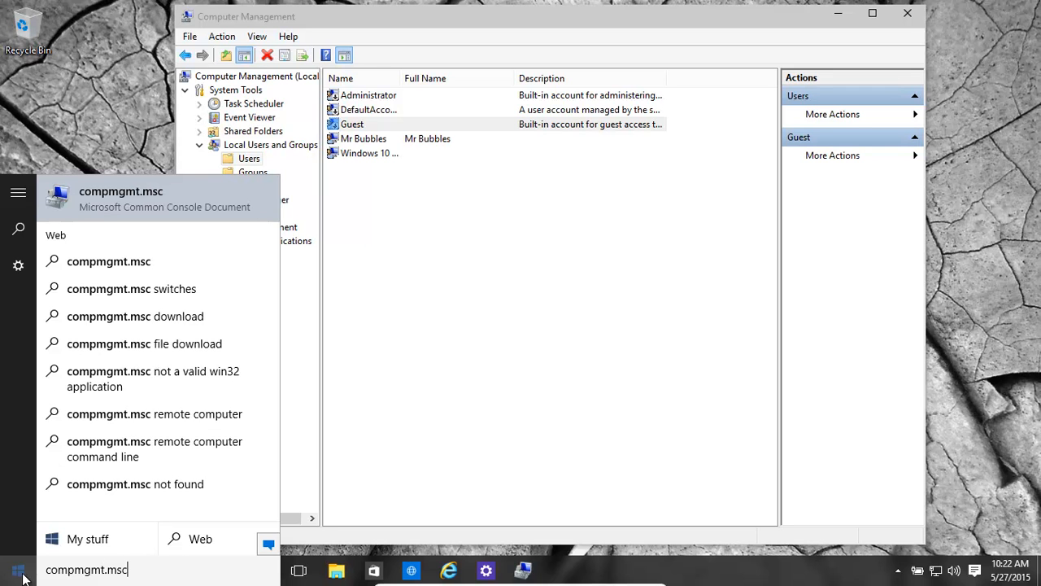
pyautogui.moveTo(100, 205)
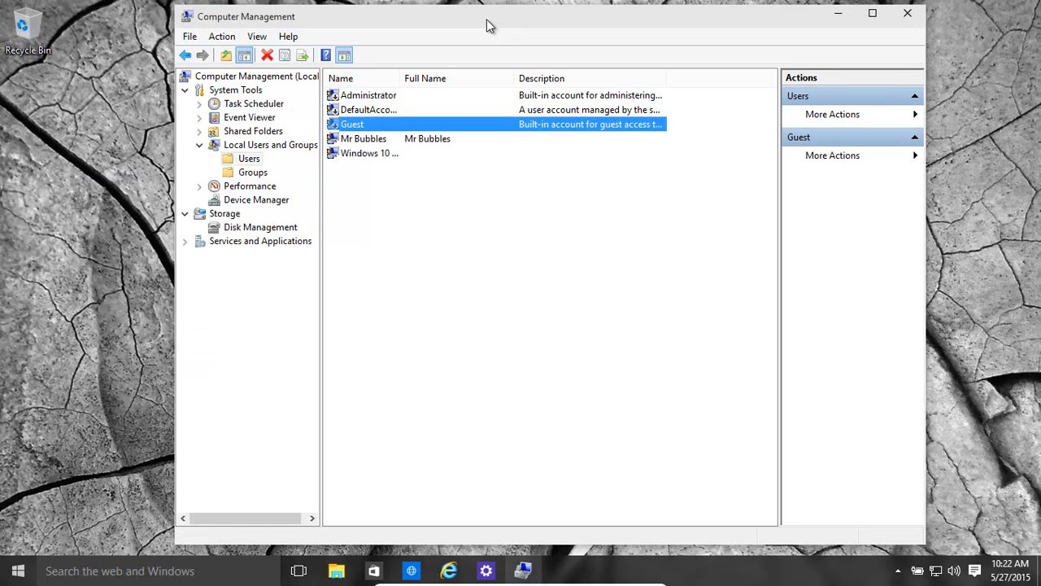
pyautogui.moveTo(254, 160)
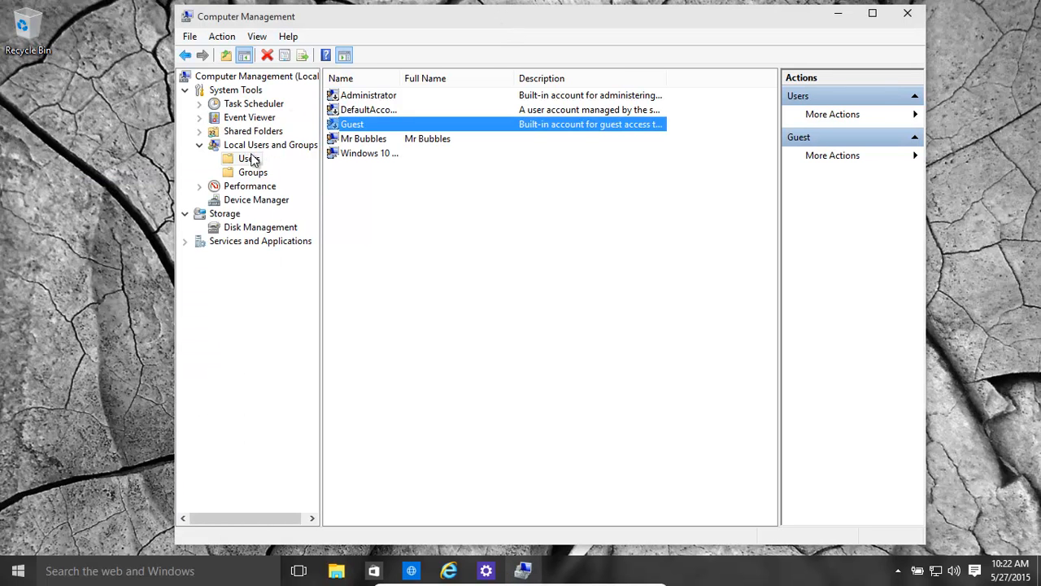
# - From the local Users list, start Set Password… on the Guest account, raising the reset warning
pyautogui.click(250, 158)
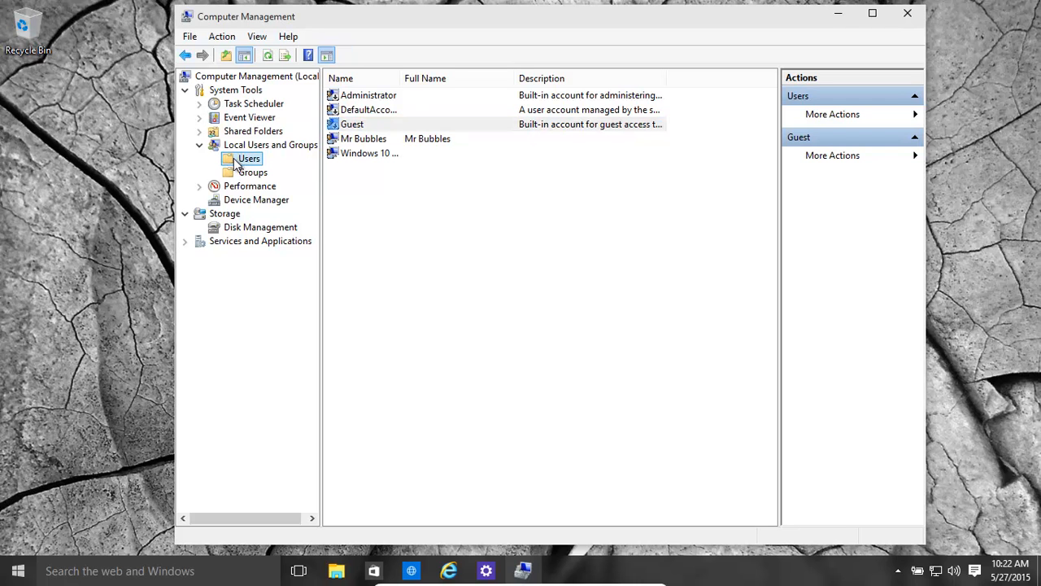
pyautogui.moveTo(354, 146)
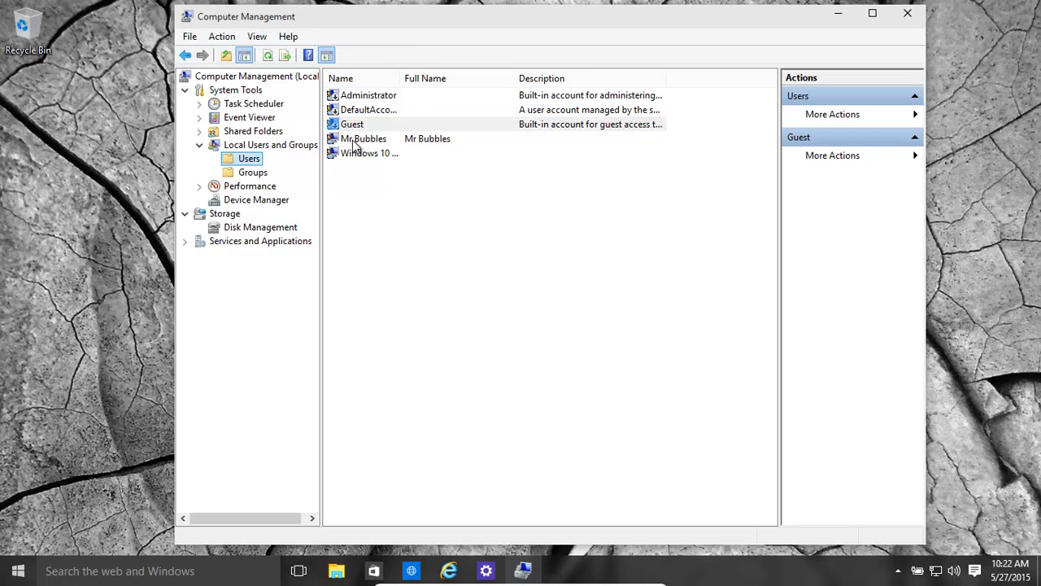
pyautogui.rightClick(351, 123)
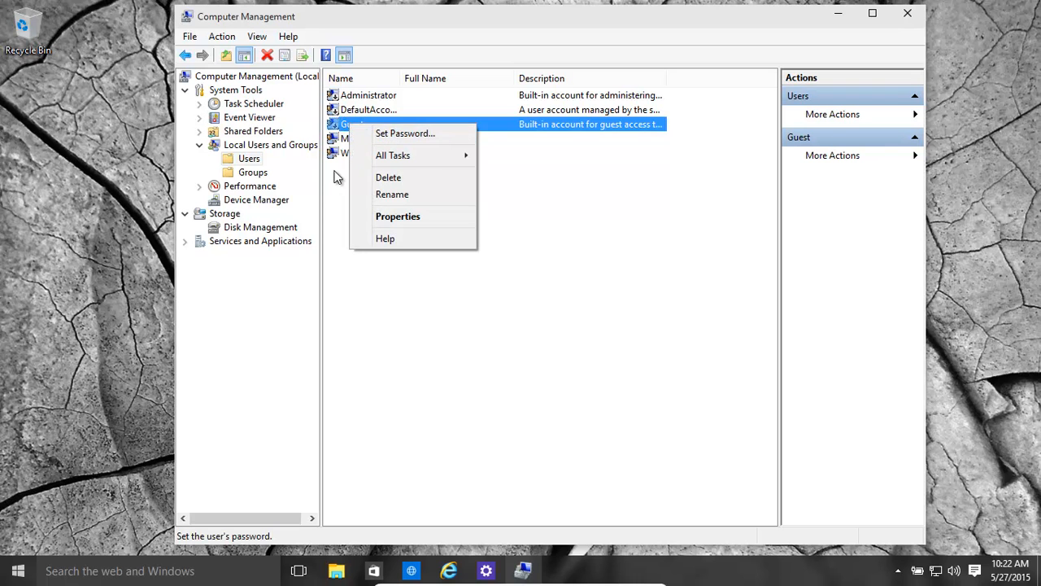
pyautogui.click(405, 132)
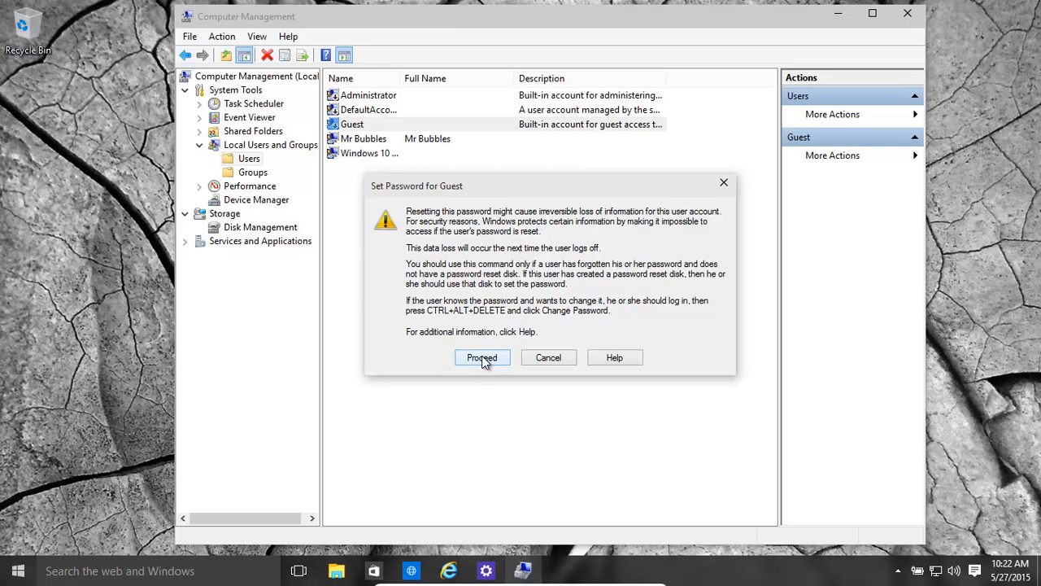
# - Proceed past the warning, enter and confirm Guest's new password, and acknowledge the confirmation
pyautogui.click(481, 357)
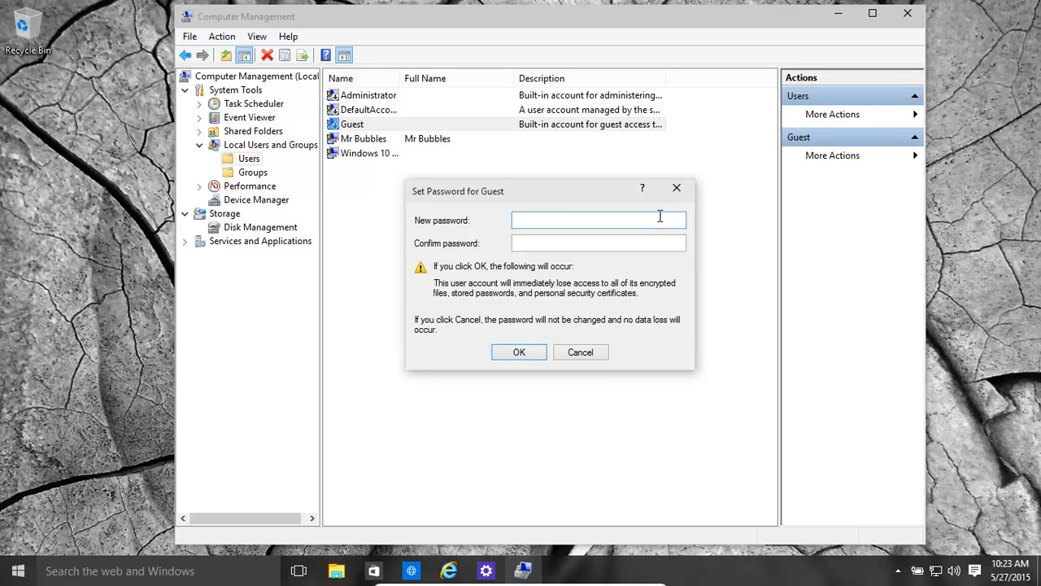
pyautogui.write('•')
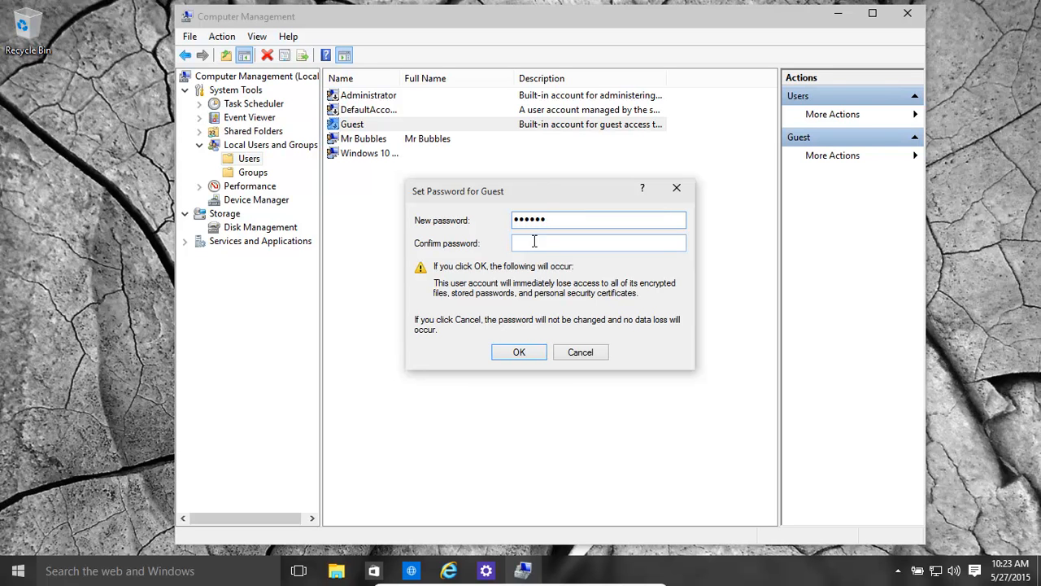
pyautogui.write('•••••')
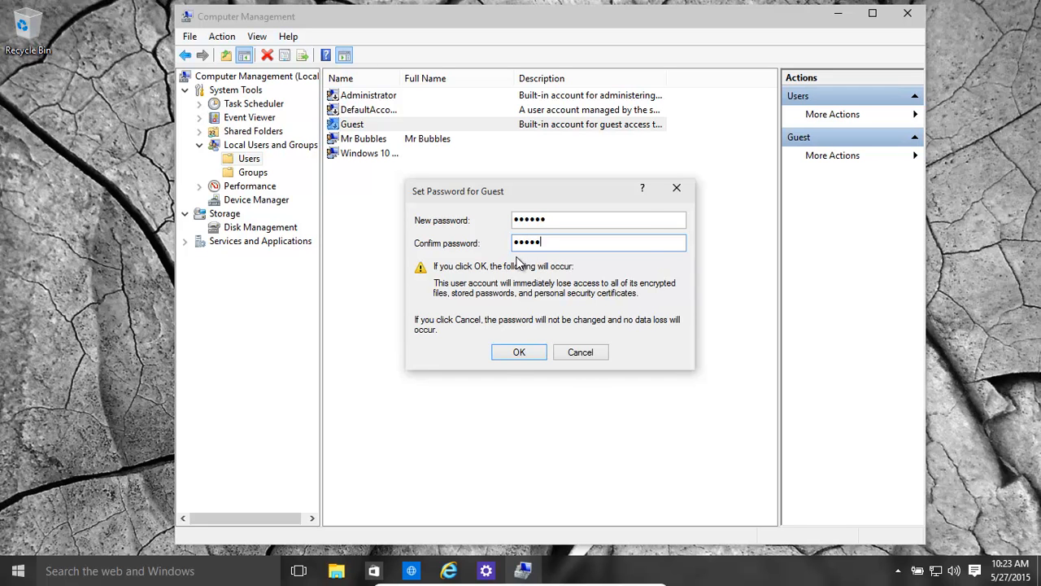
pyautogui.click(519, 351)
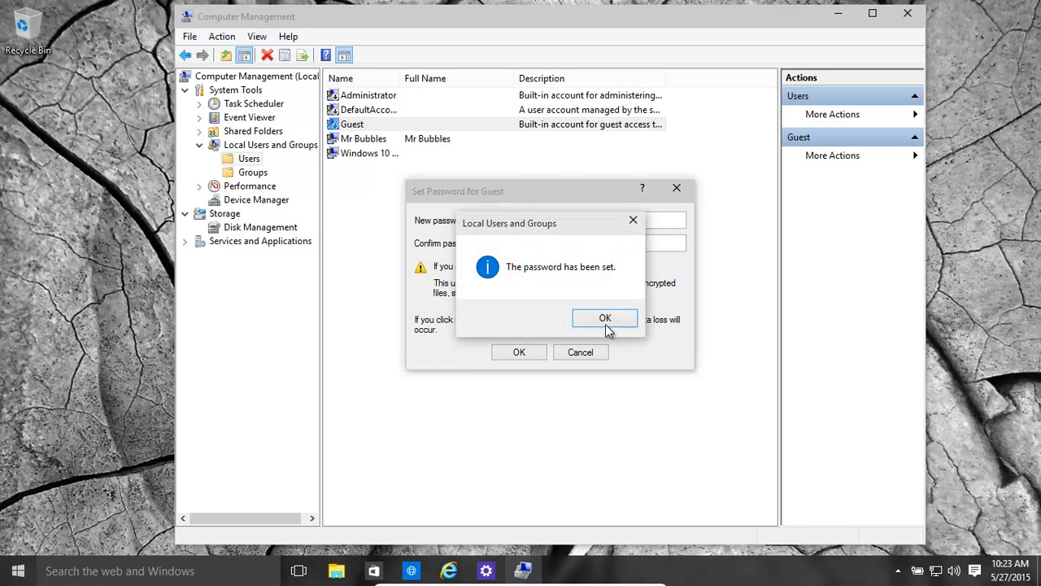
pyautogui.click(606, 317)
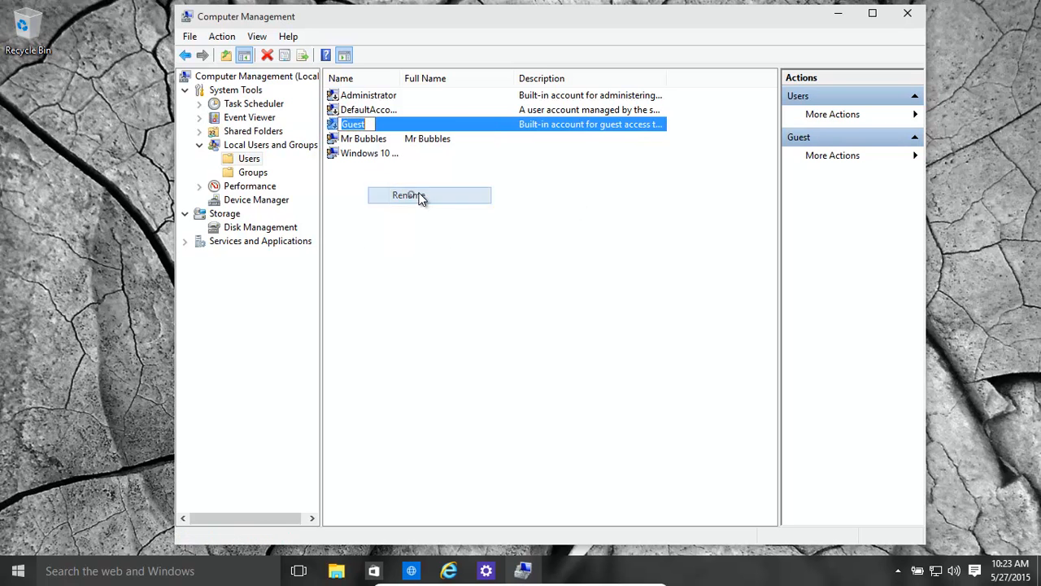
# - Rename the Guest account to 'randomguest', correcting a mistyped 'randa' along the way
pyautogui.click(407, 195)
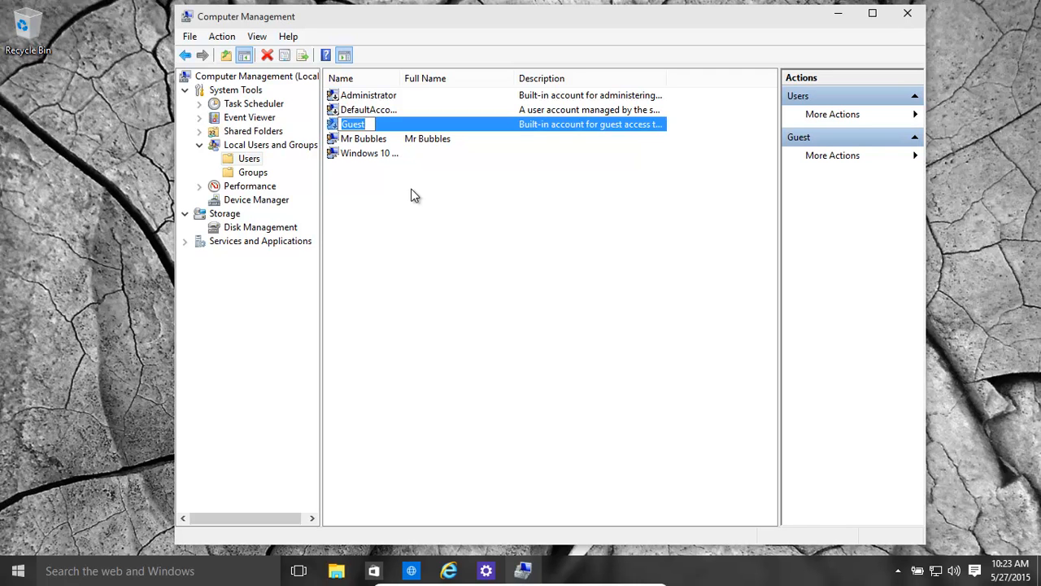
pyautogui.write('randa')
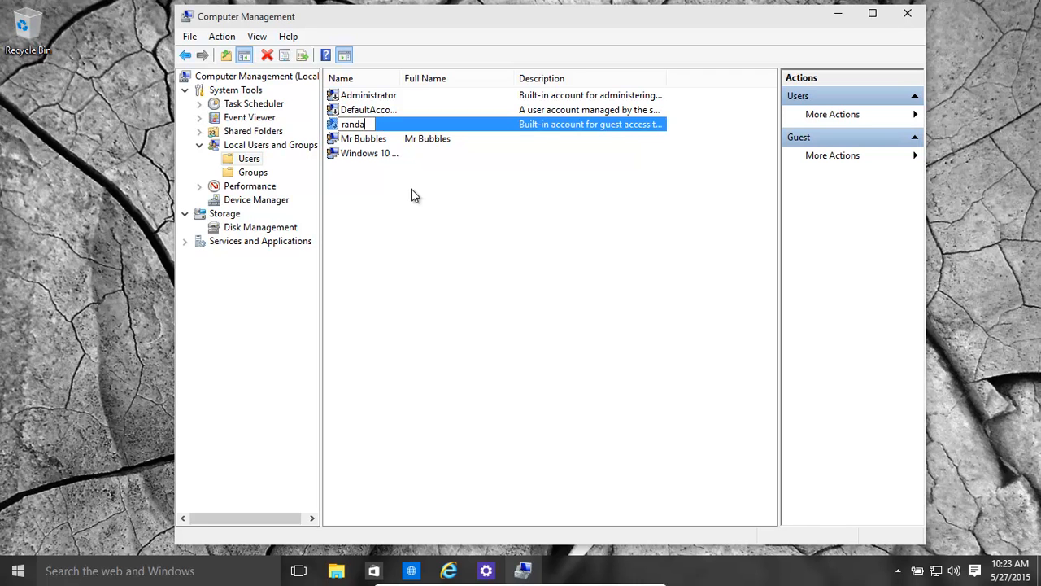
pyautogui.press('BackSpace')
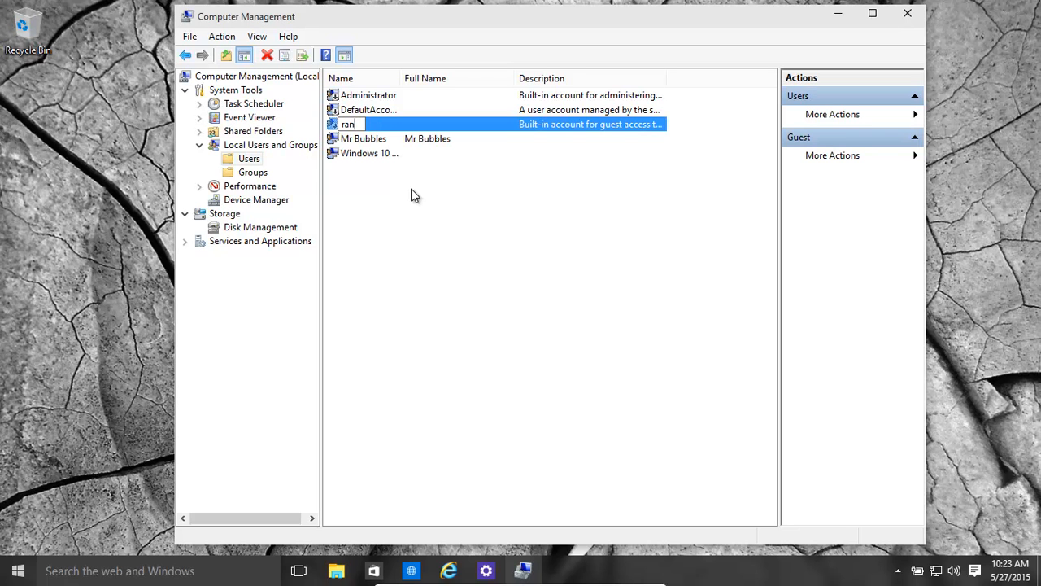
pyautogui.write('n')
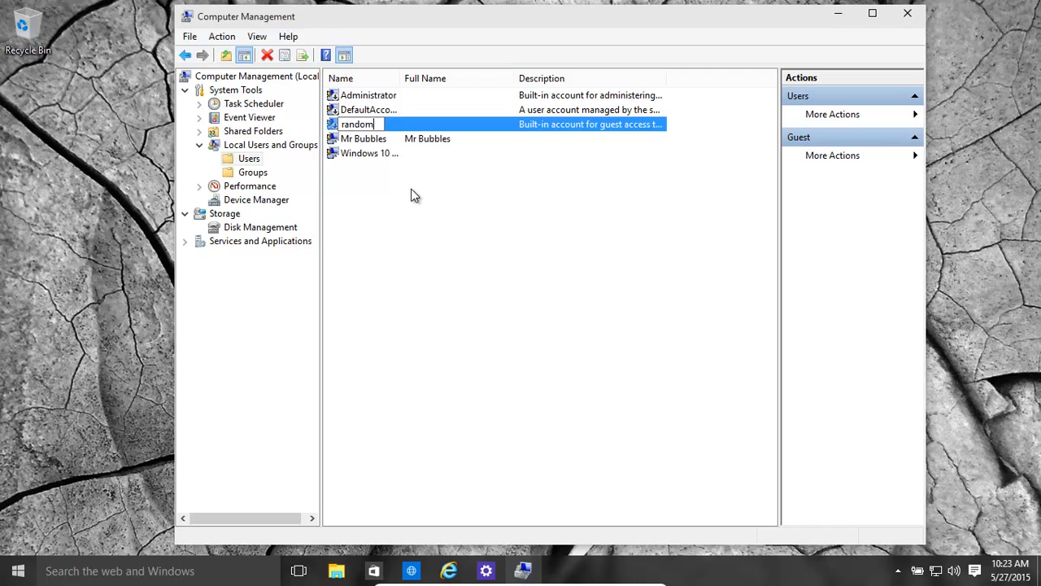
pyautogui.write('guest')
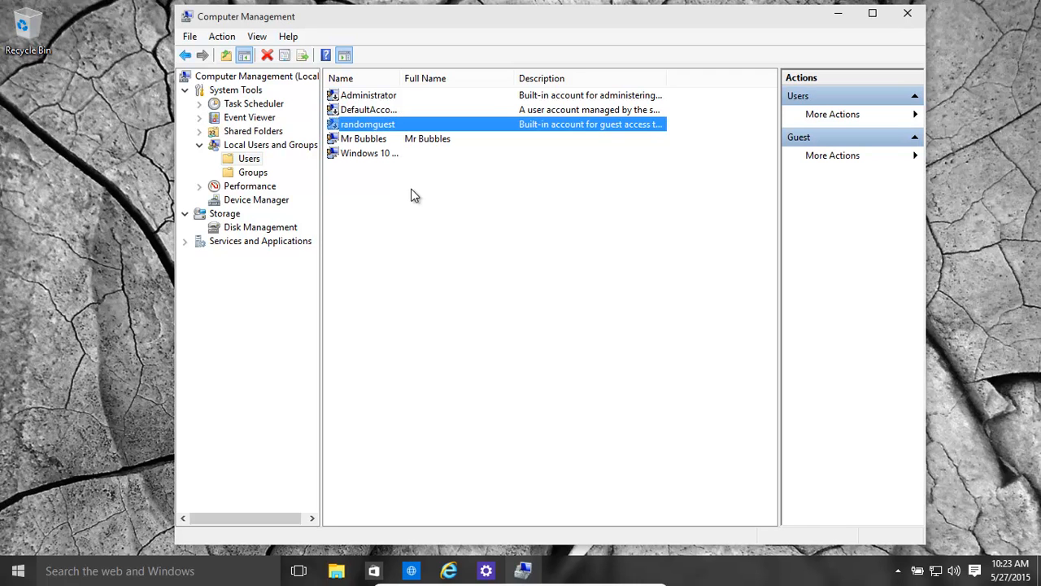
pyautogui.moveTo(408, 140)
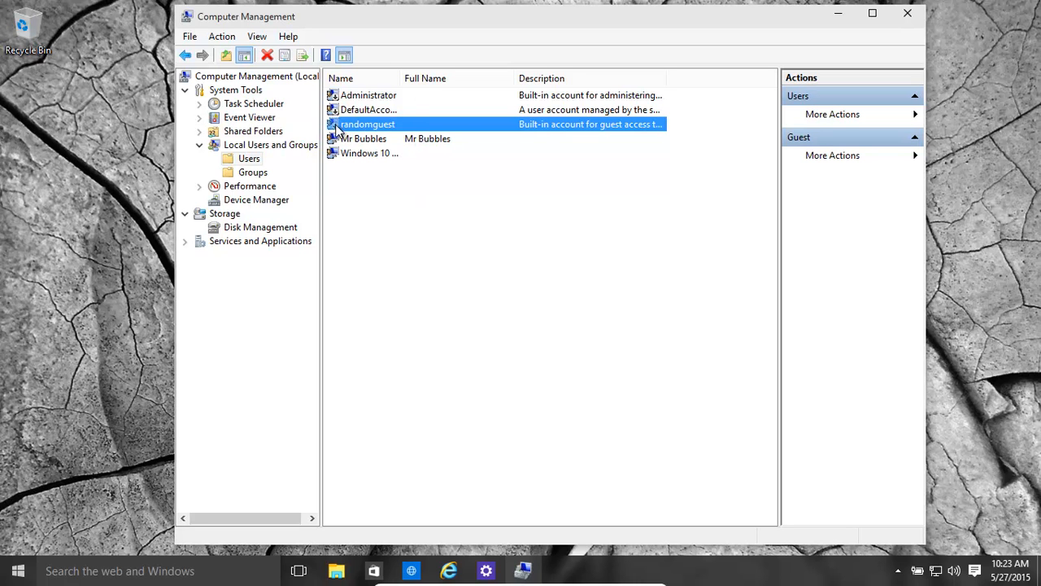
pyautogui.moveTo(502, 124)
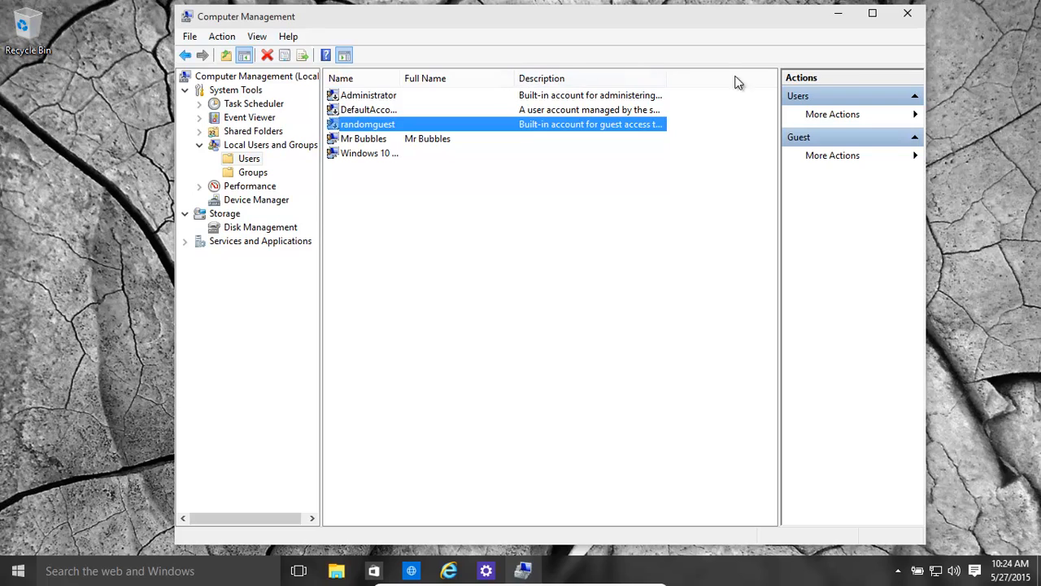
pyautogui.moveTo(907, 15)
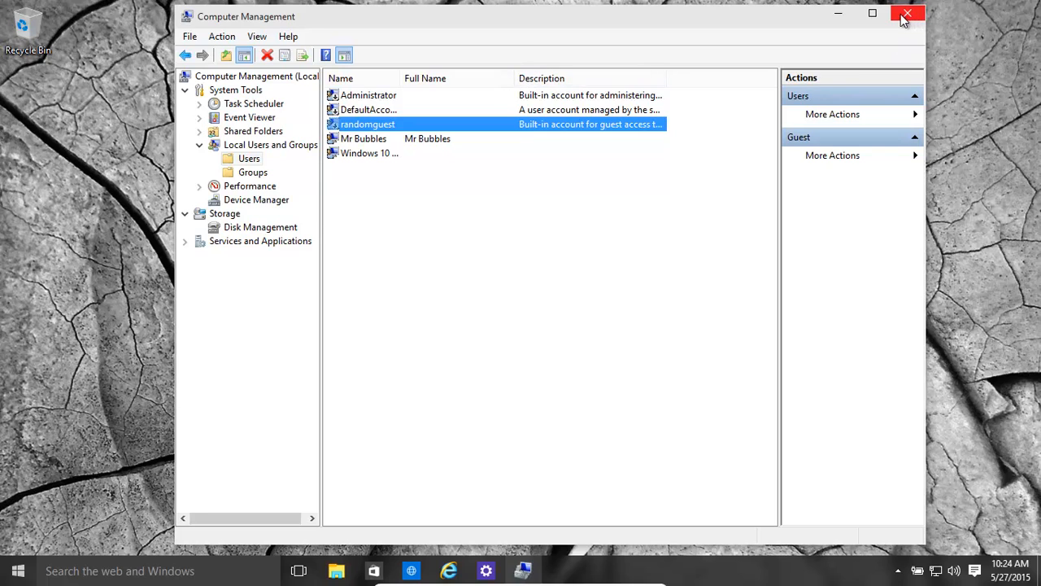